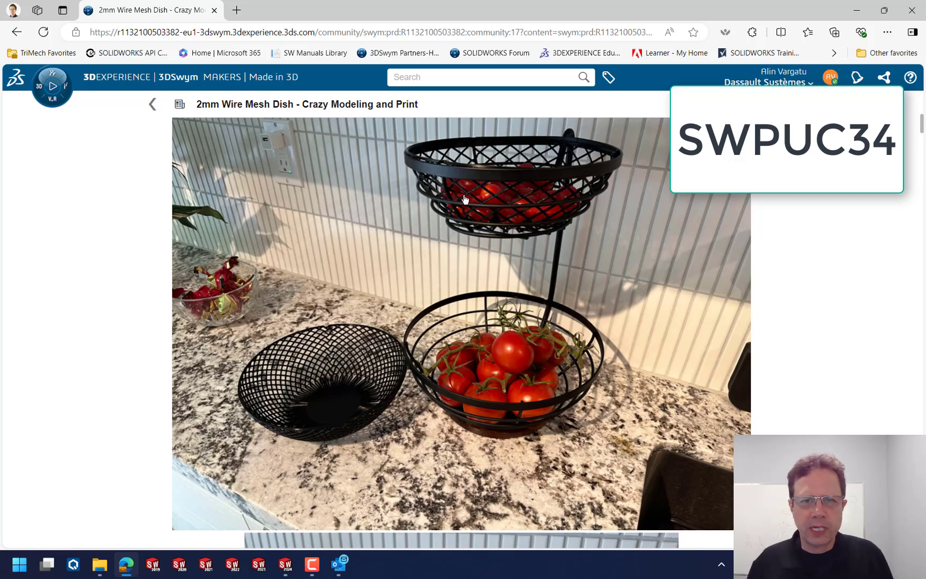
mouse_move(501, 154)
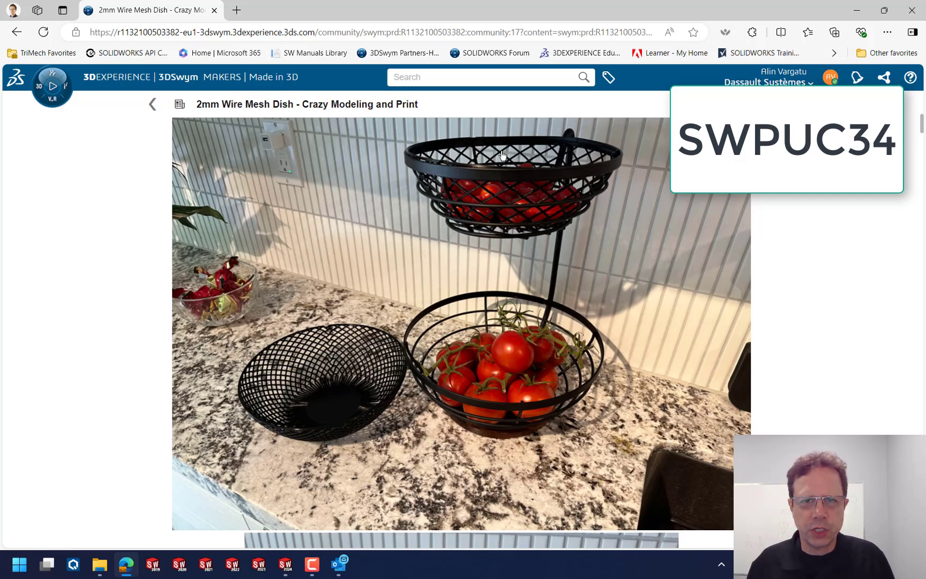
mouse_move(488, 242)
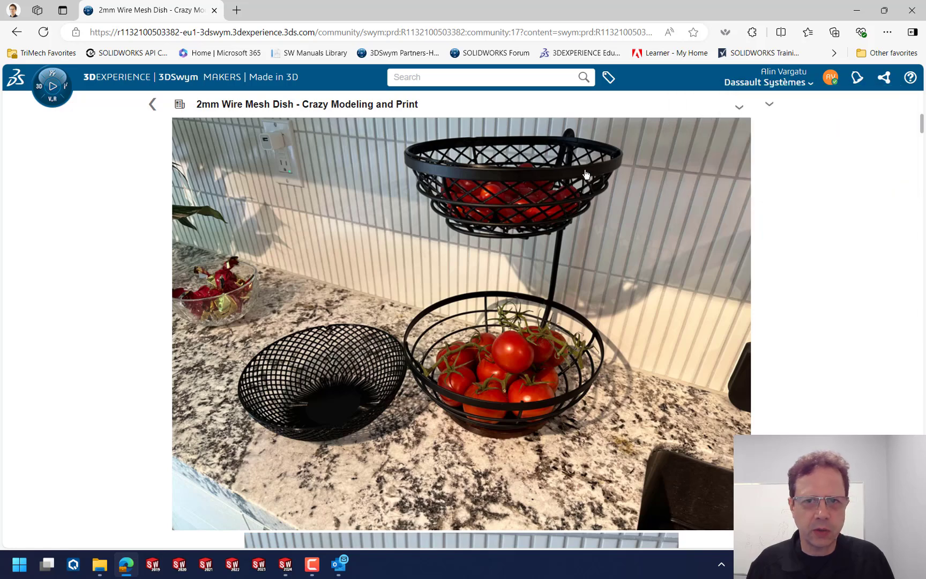
mouse_move(530, 362)
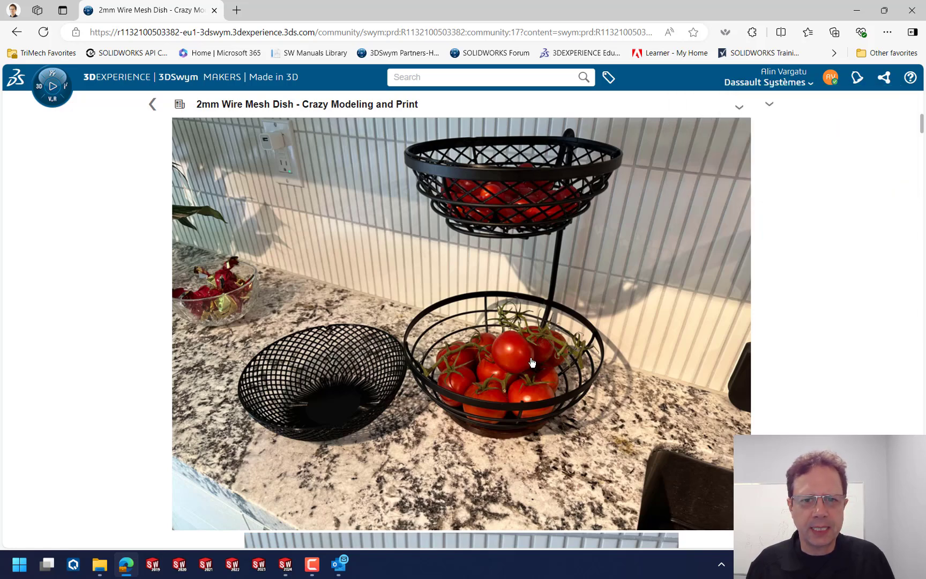
mouse_move(469, 317)
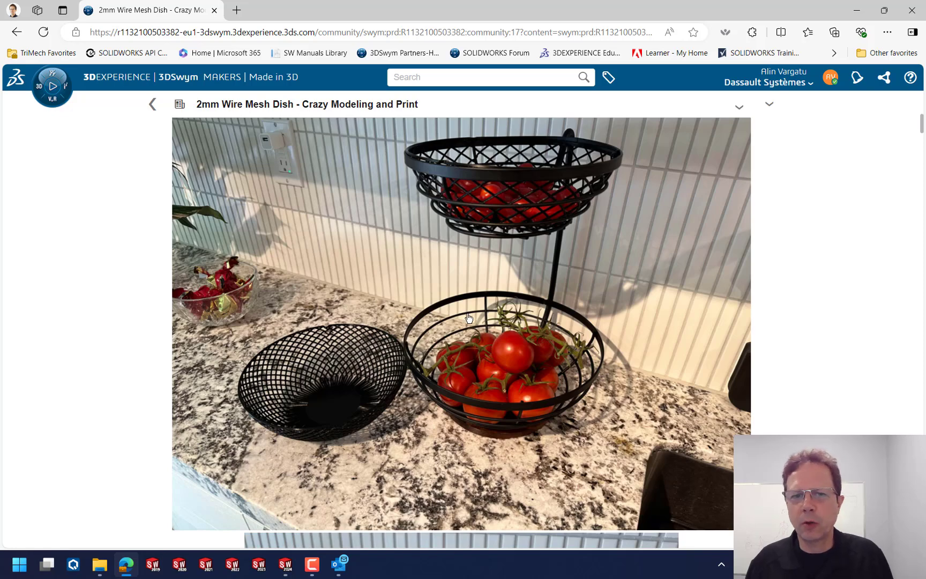
Bring up the window switcher from the 2mm Wire Mesh Dish challenge page
key(alt+tab)
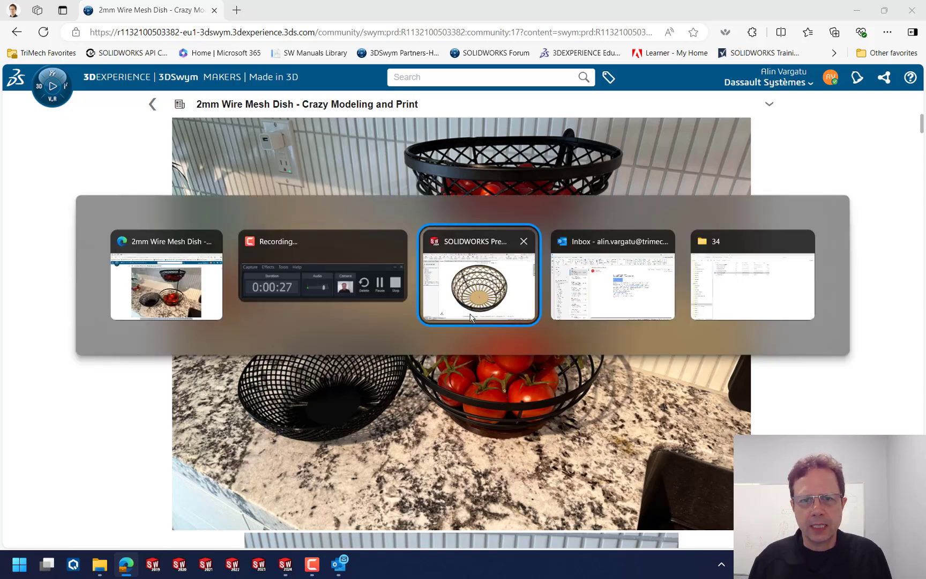
Switch to Original Support.SLDPRT and rotate to show its three rings and spokes
click(478, 274)
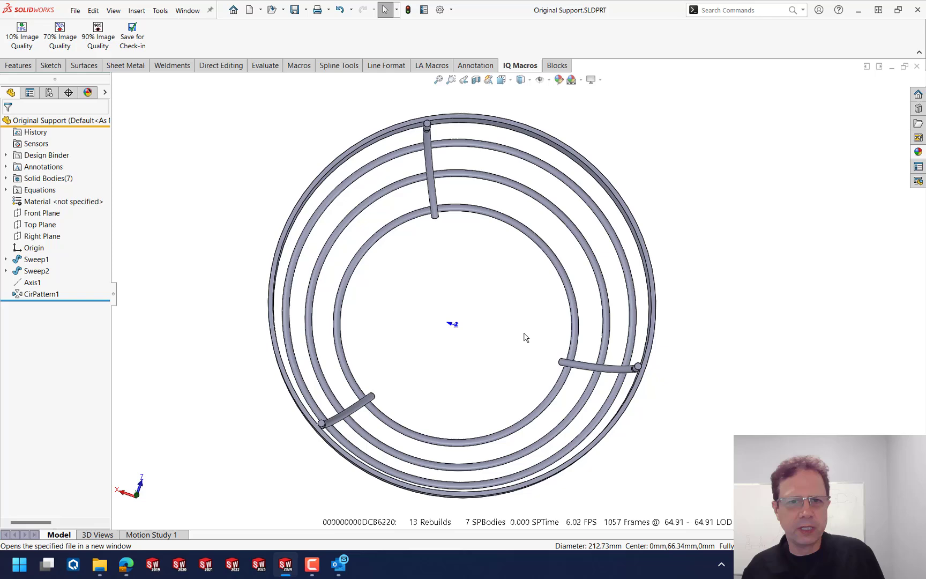
mouse_move(487, 327)
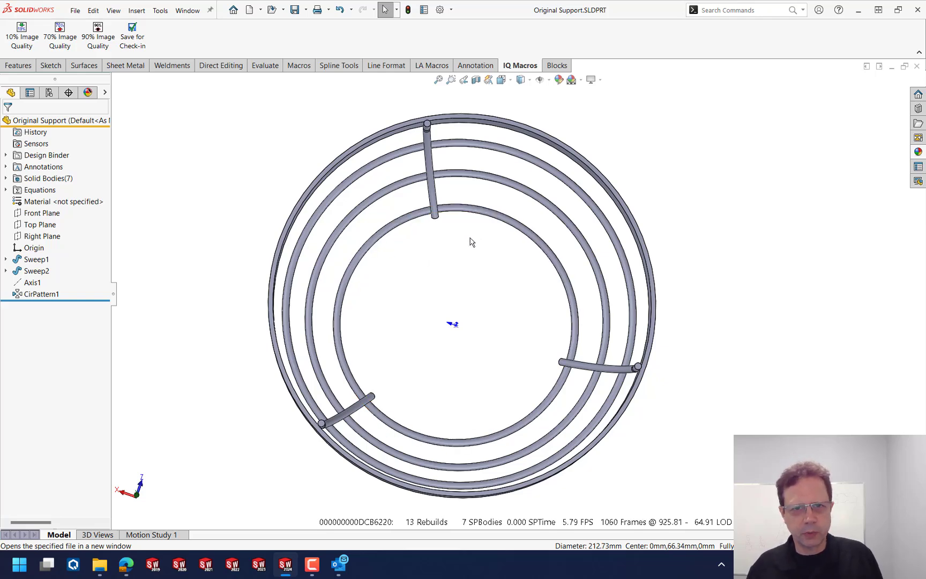
drag(473, 242, 457, 342)
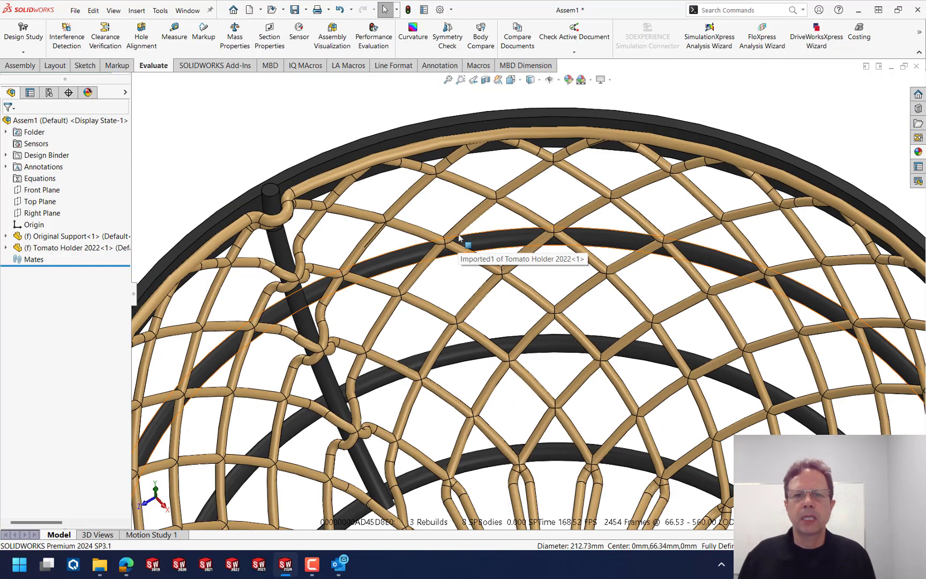
Zoom in and out on Assem1 to inspect the mesh dish over the support rings
scroll(down, 3)
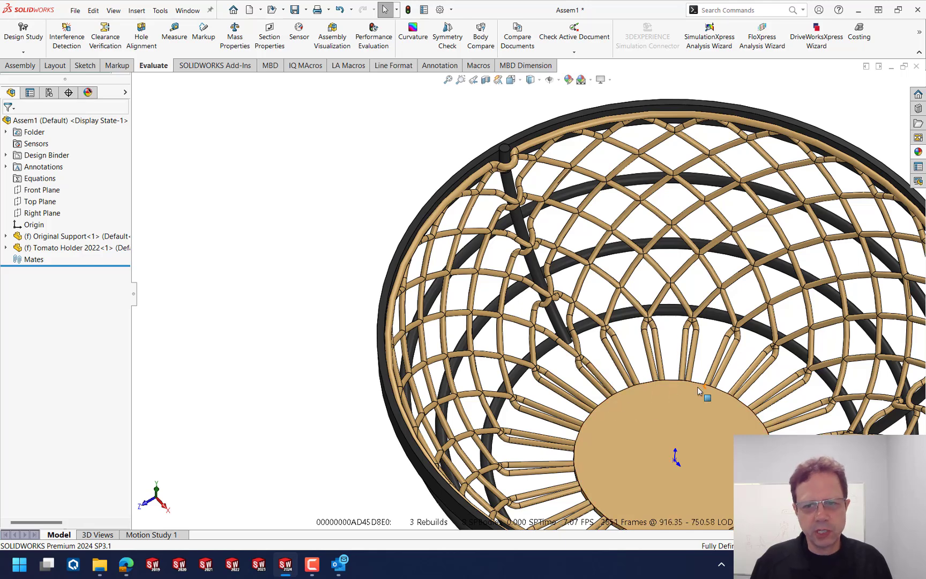
mouse_move(707, 377)
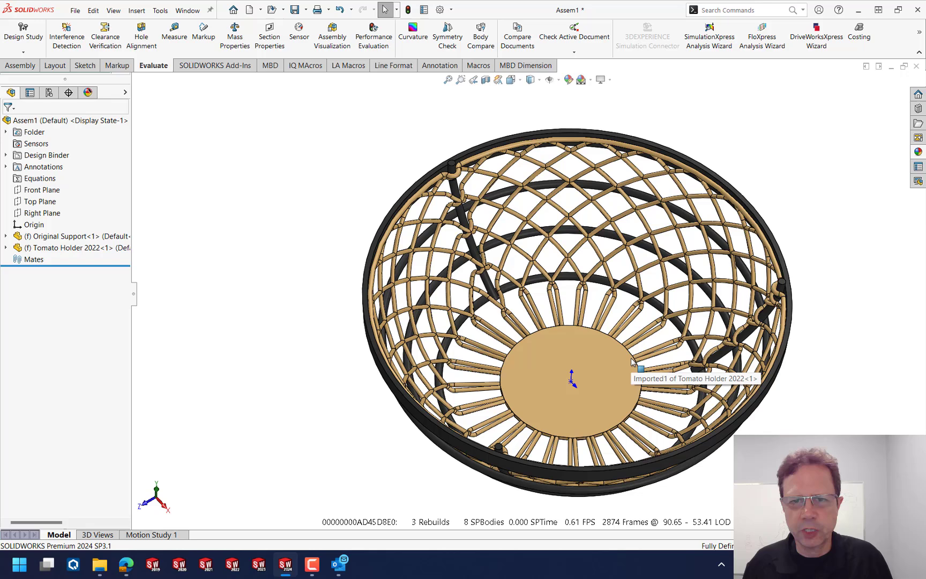
mouse_move(489, 172)
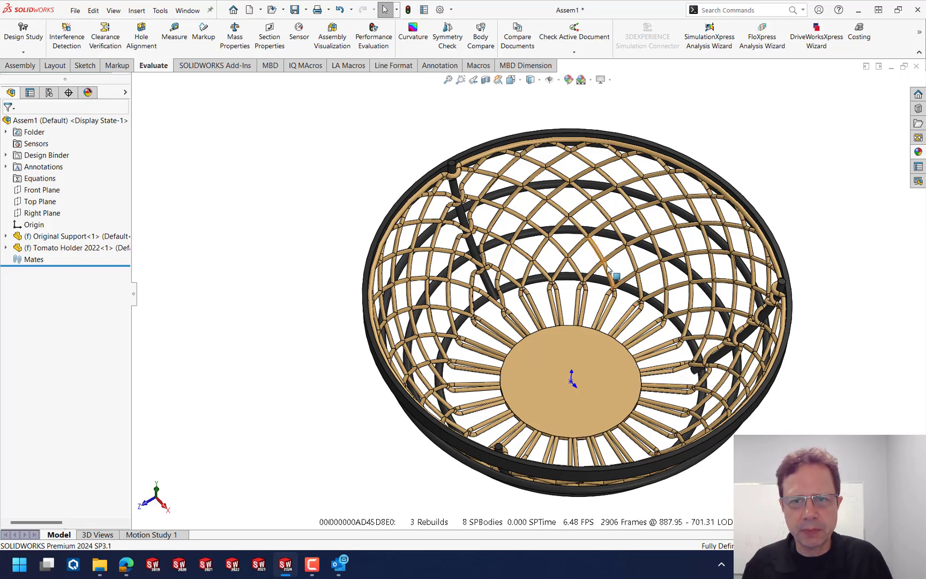
scroll(up, 3)
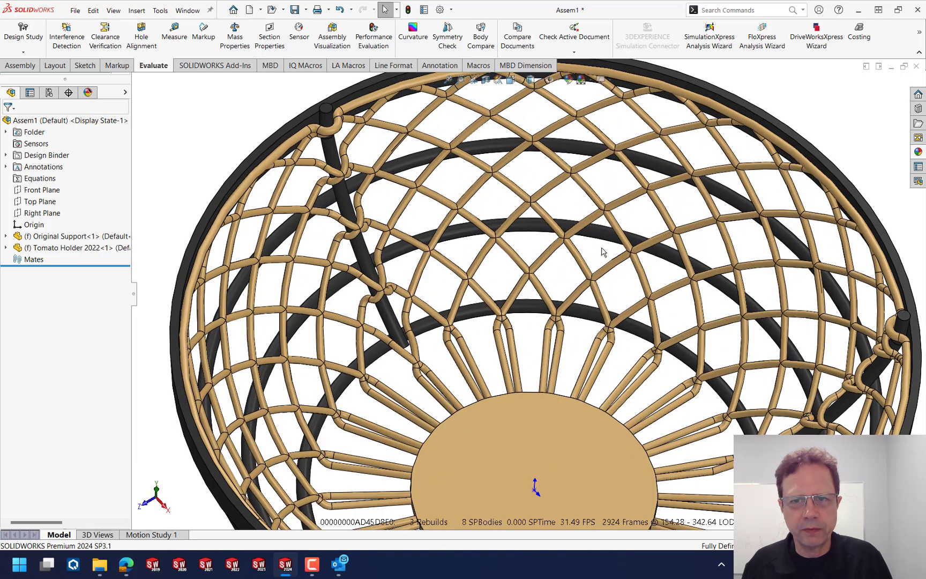
mouse_move(307, 391)
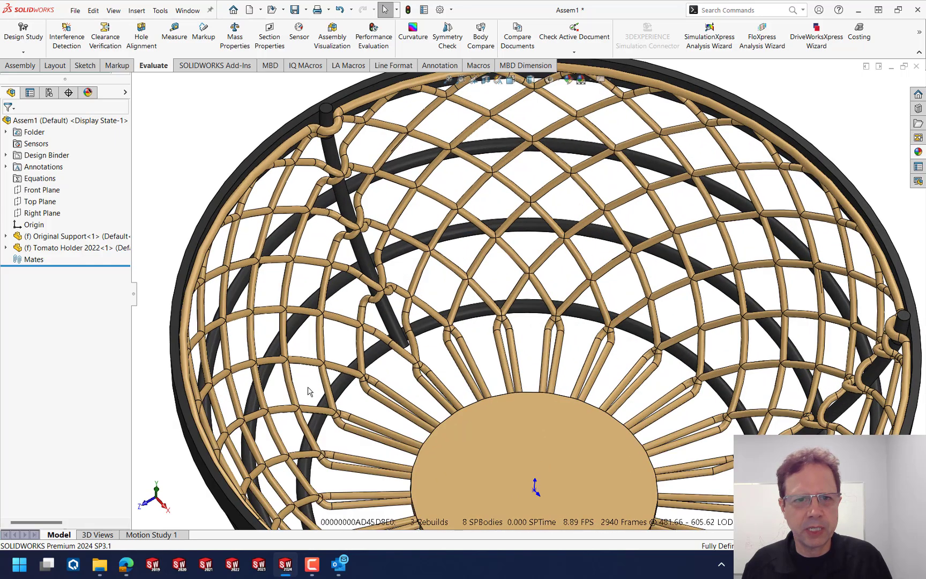
mouse_move(586, 265)
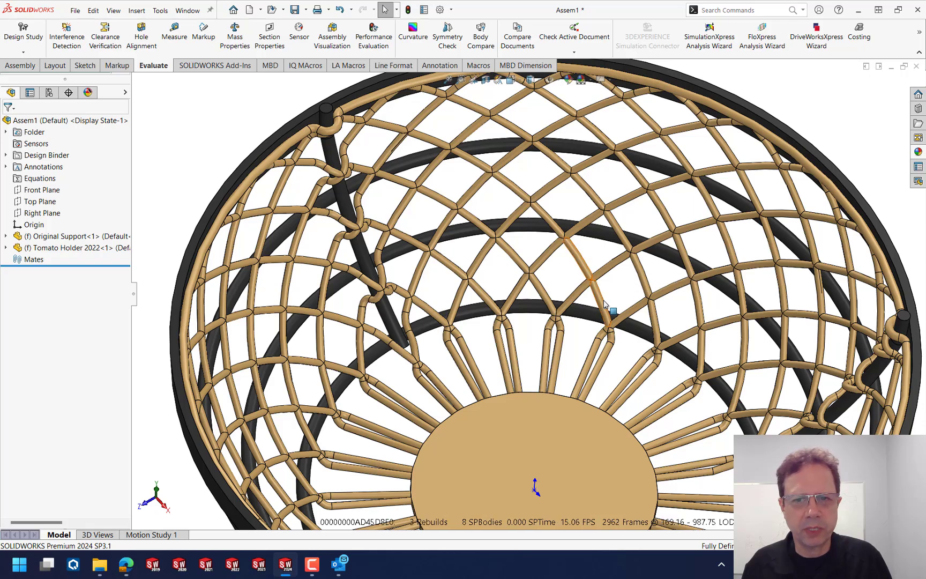
Select a single wire strand of the Tomato Holder mesh, traced to its Imported1 body
click(599, 281)
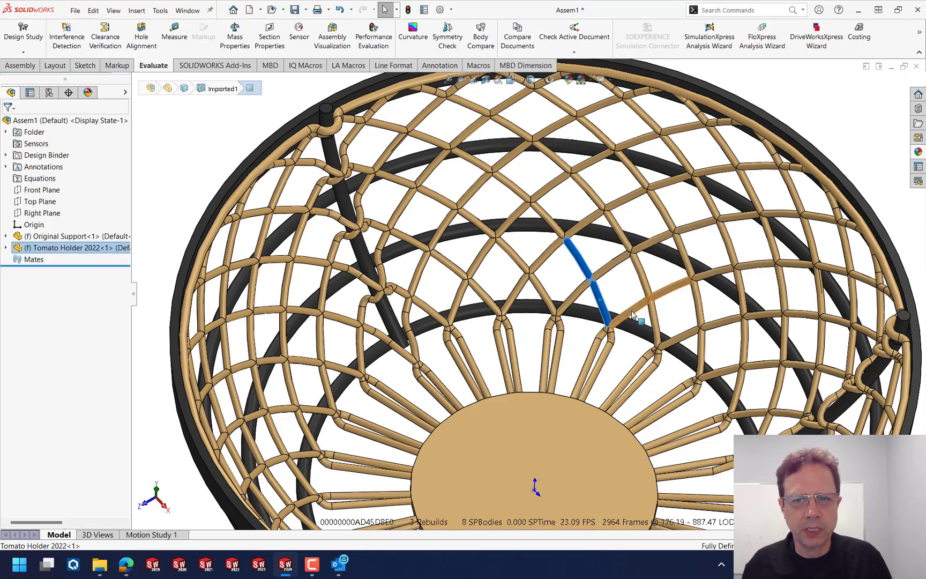
click(632, 315)
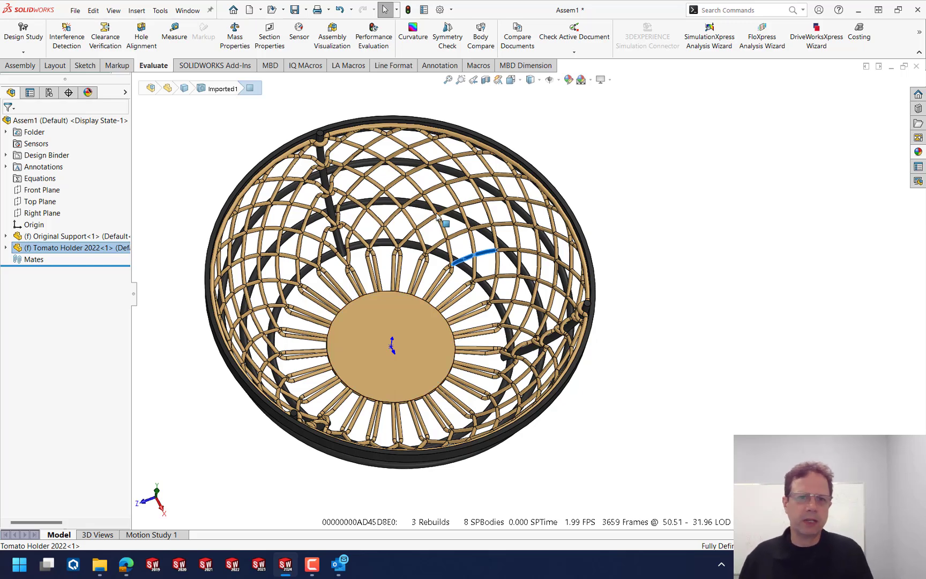
mouse_move(383, 315)
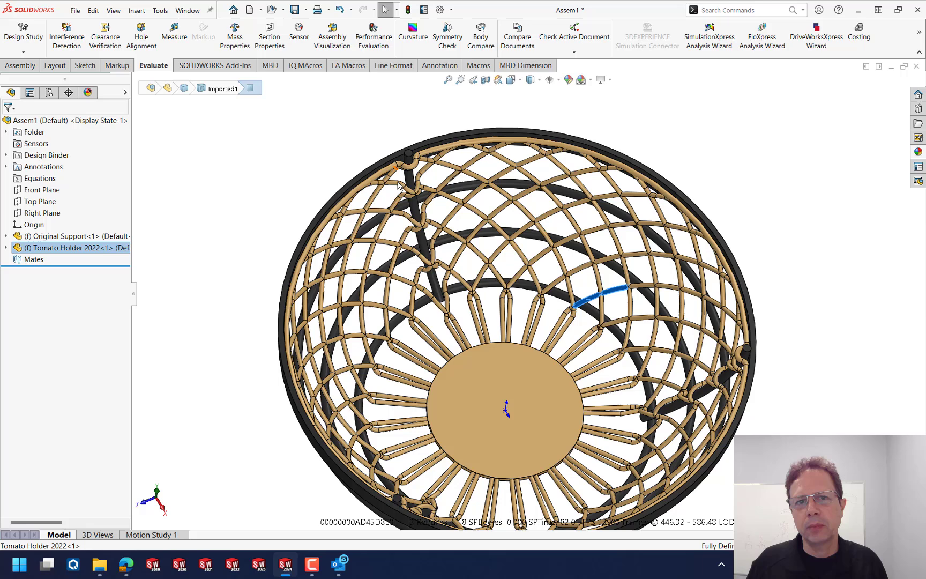
mouse_move(398, 188)
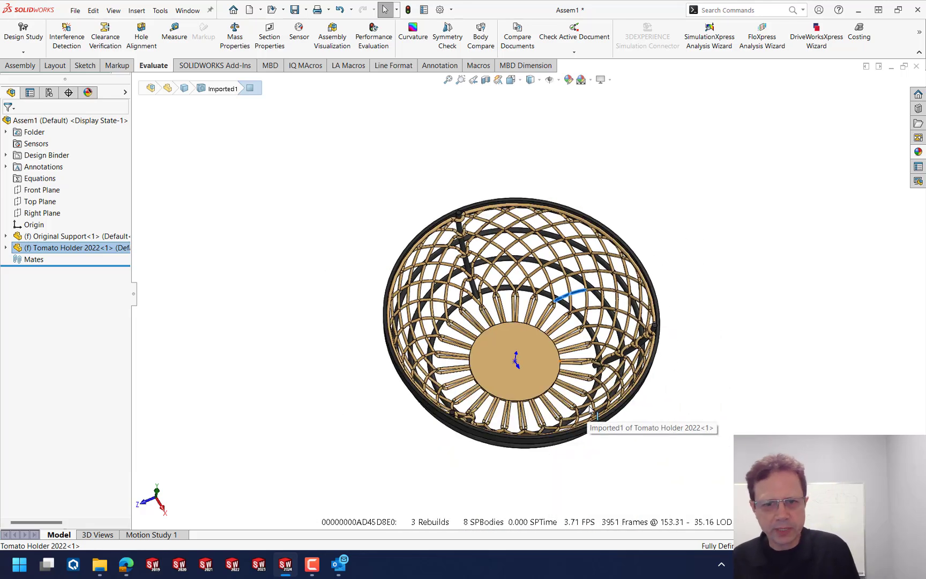
scroll(up, 3)
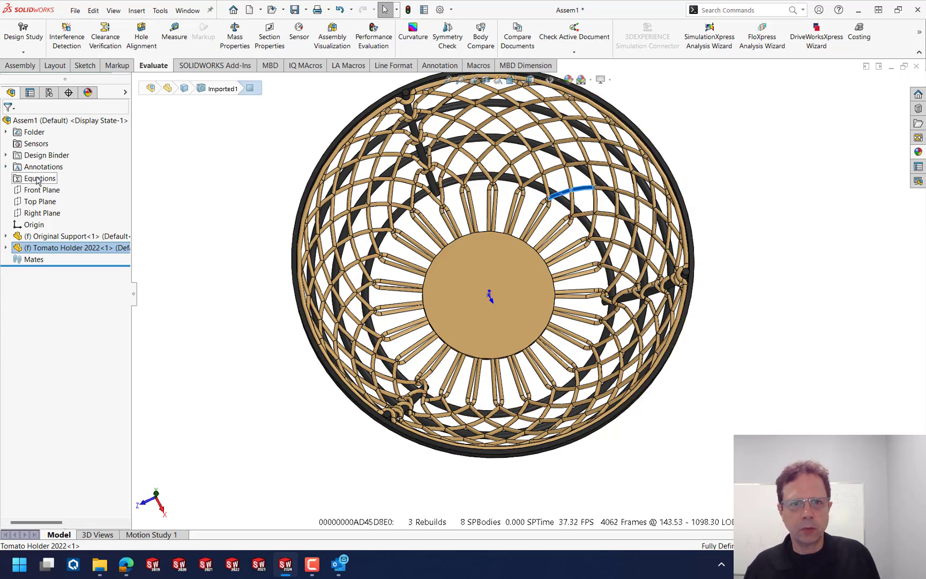
mouse_move(383, 210)
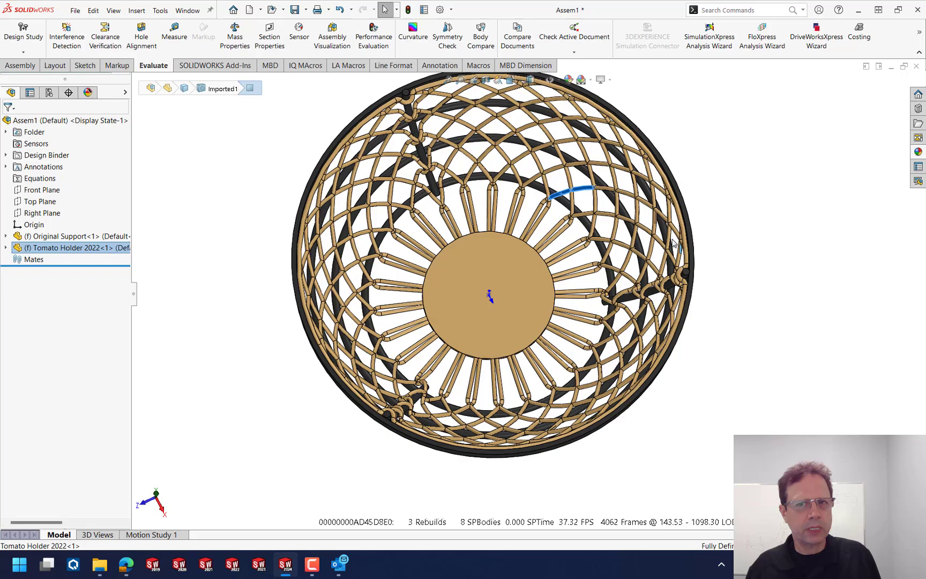
drag(496, 236, 460, 325)
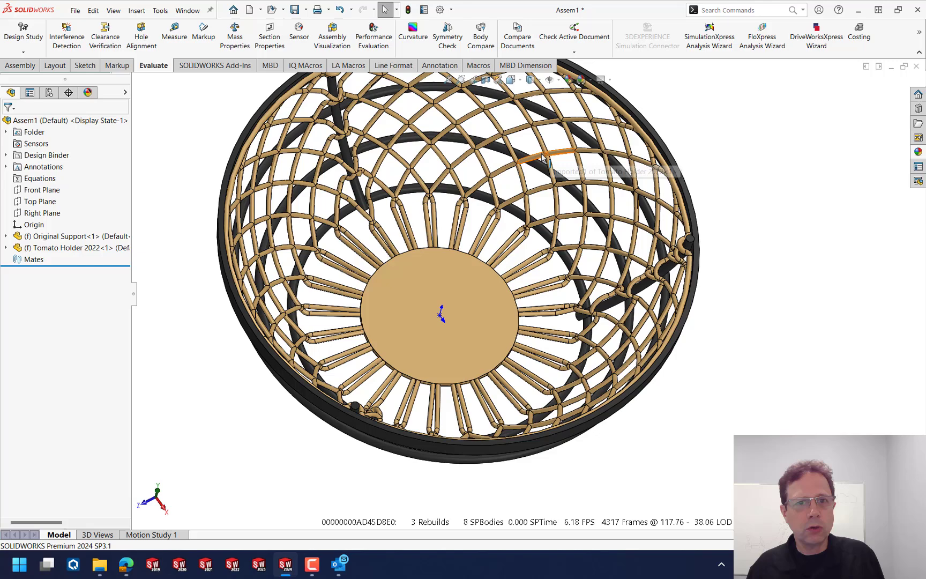
mouse_move(230, 287)
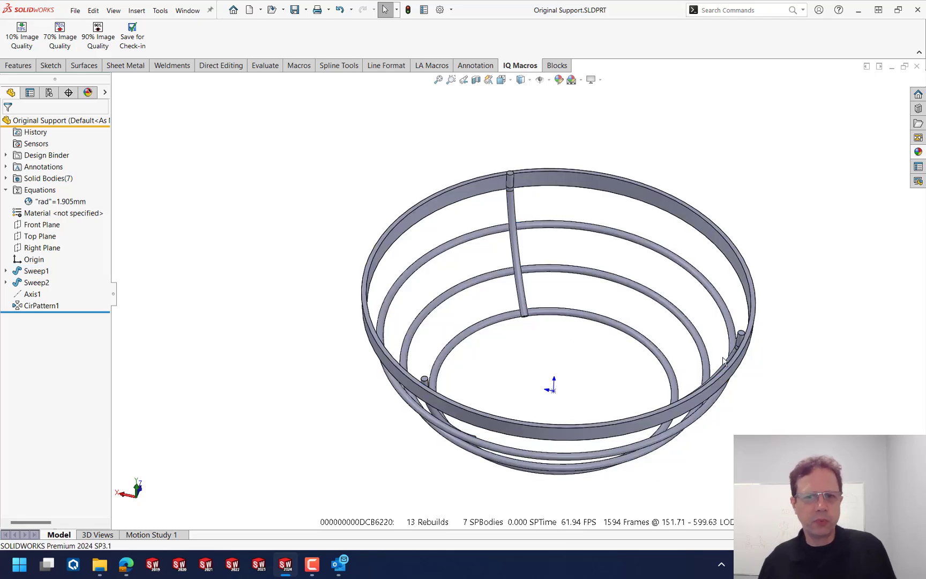
Expand the Equations folder to reveal rad = 1.905 mm
click(42, 306)
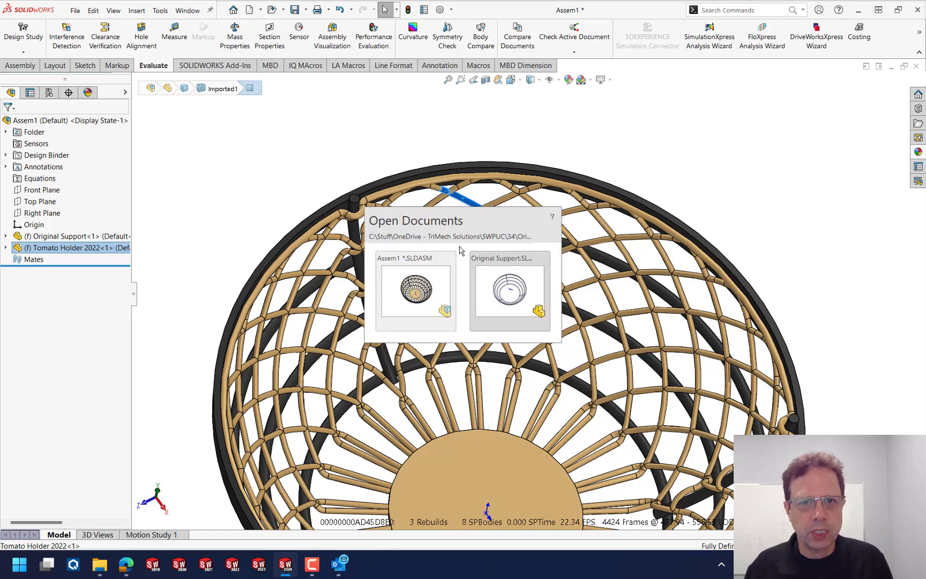
Return to Original Support and select Sweep1 to show ring dimensions 212.725 and 190.500
click(508, 291)
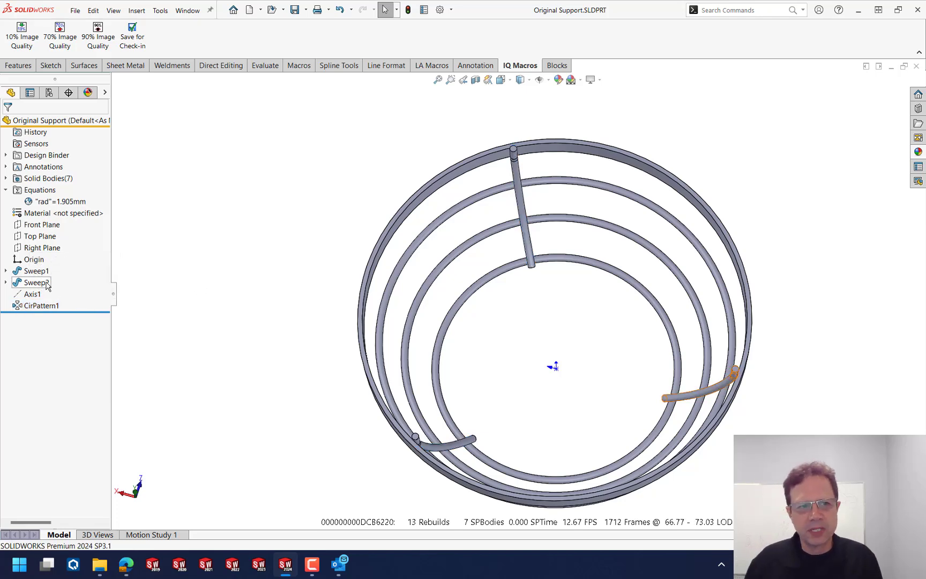
click(33, 294)
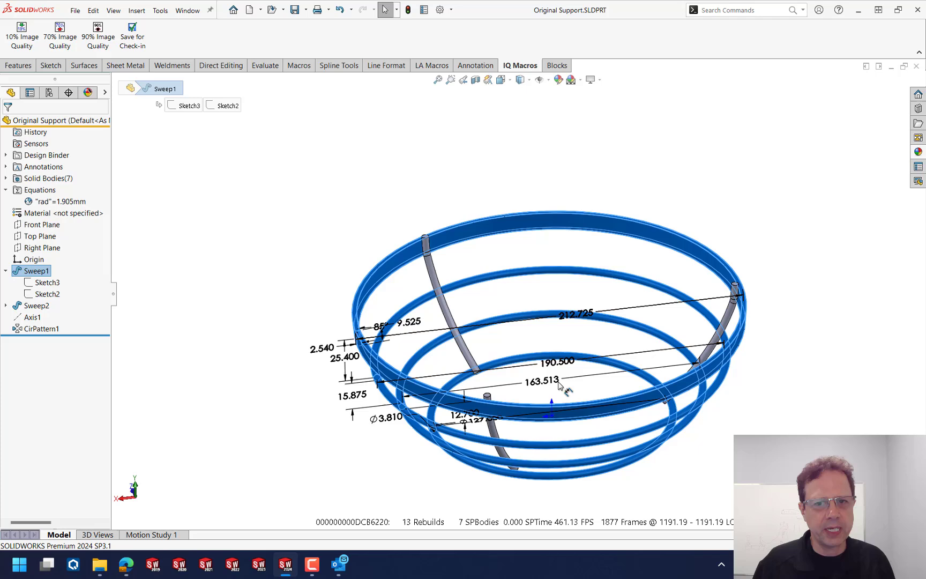
mouse_move(633, 250)
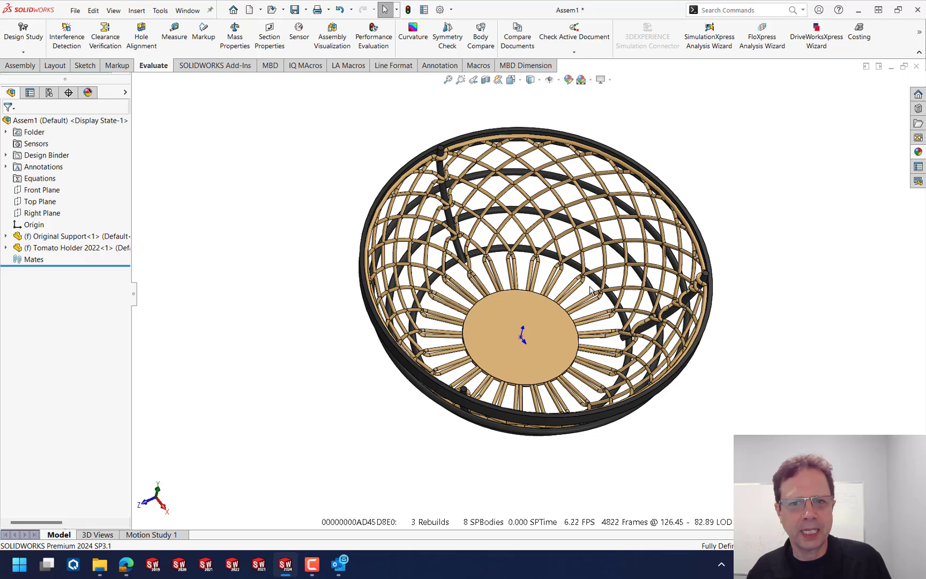
mouse_move(601, 266)
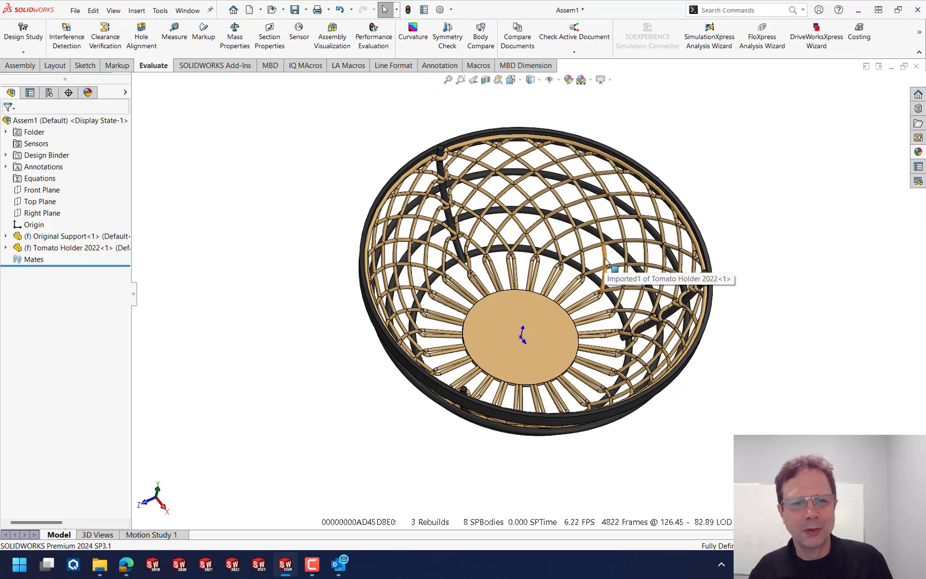
mouse_move(654, 388)
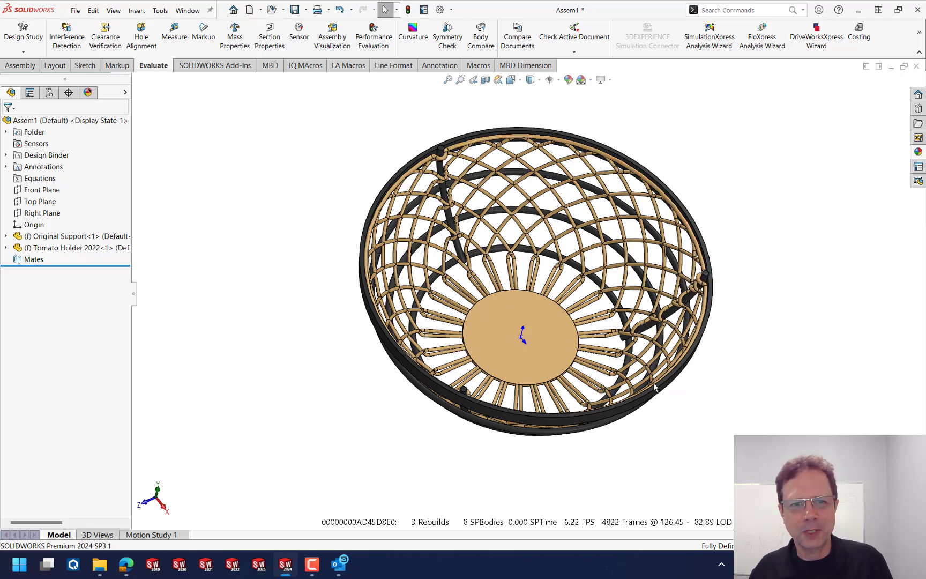